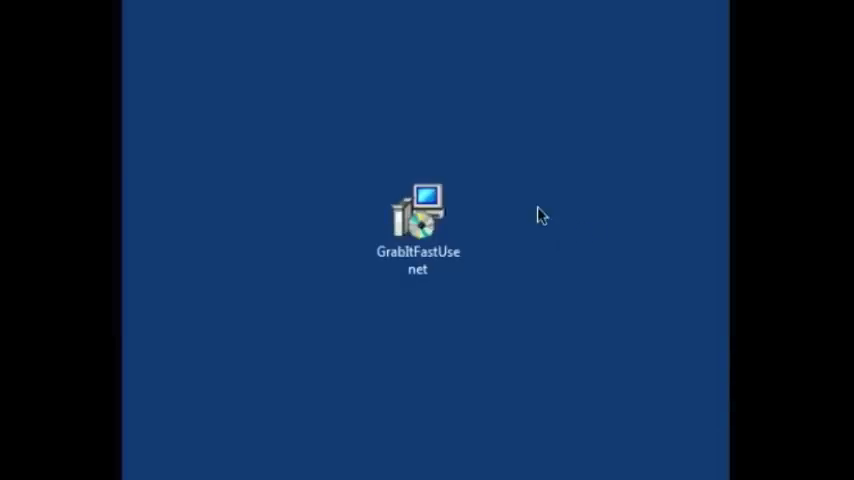
pyautogui.moveTo(540, 218)
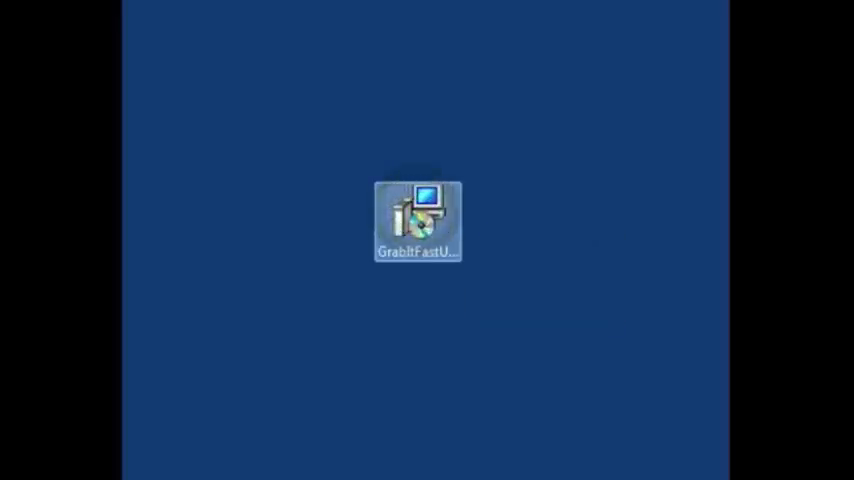
# Launch the GrabItFastUsenet installer and advance from the Welcome page
pyautogui.doubleClick(417, 218)
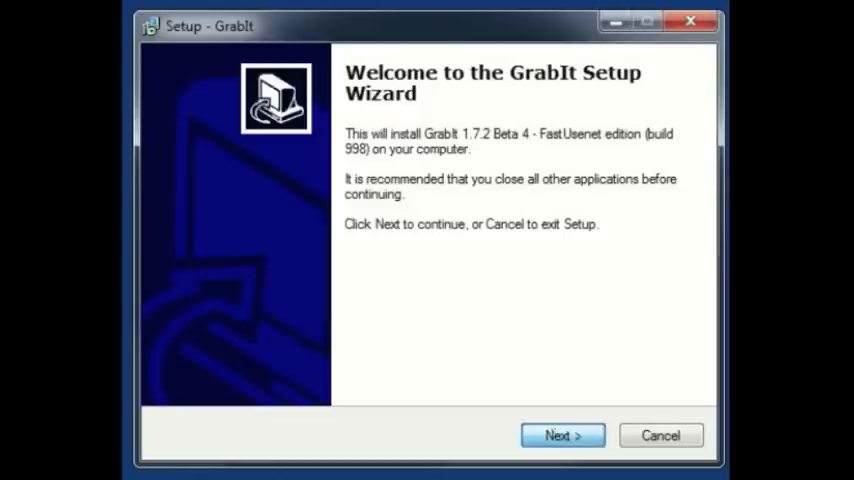
pyautogui.click(562, 435)
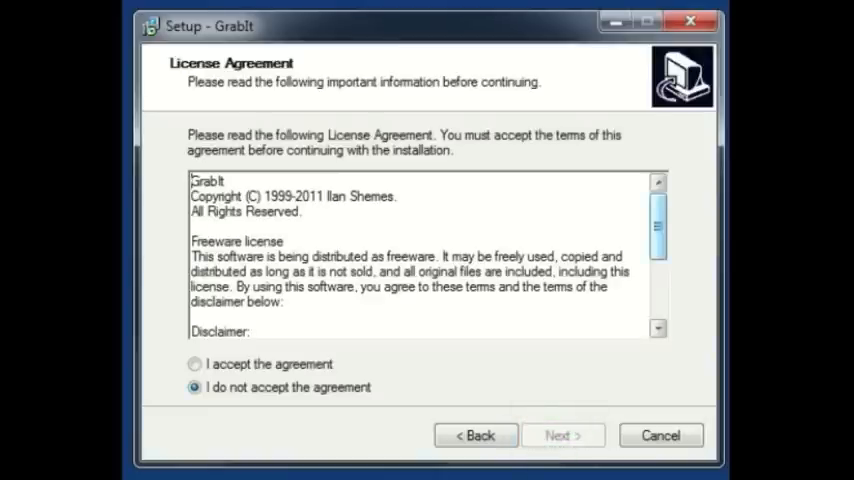
# Read through and accept the GrabIt license agreement, then proceed
pyautogui.scroll(-3)
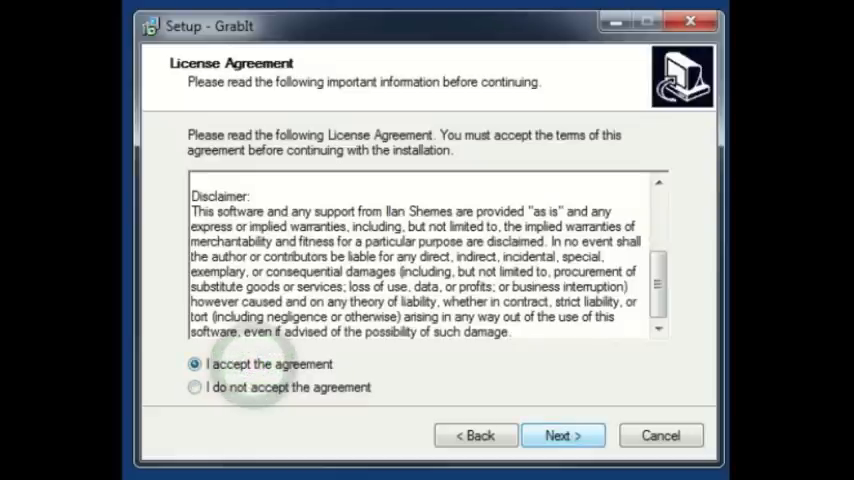
pyautogui.click(562, 435)
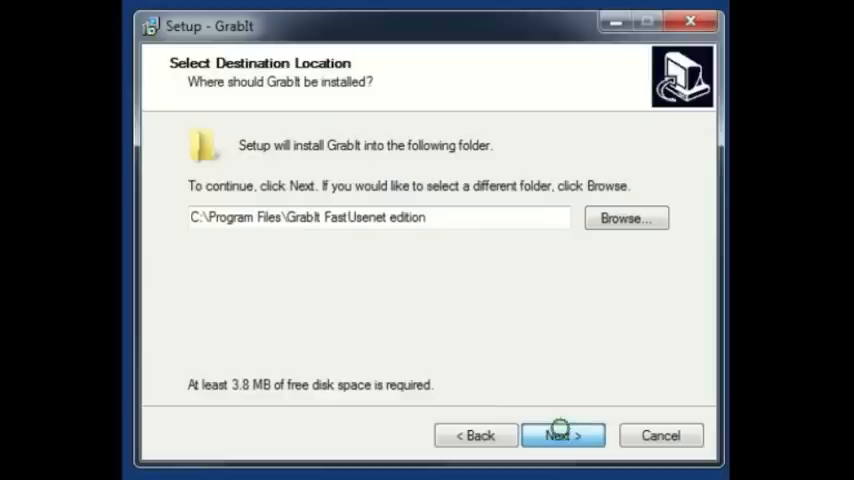
# Keep the default Program Files destination and confirm reusing the existing folder
pyautogui.click(562, 435)
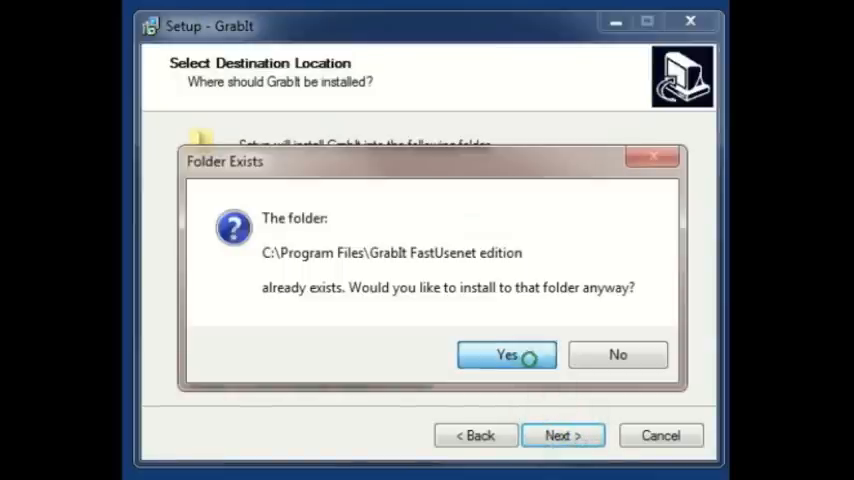
pyautogui.click(506, 355)
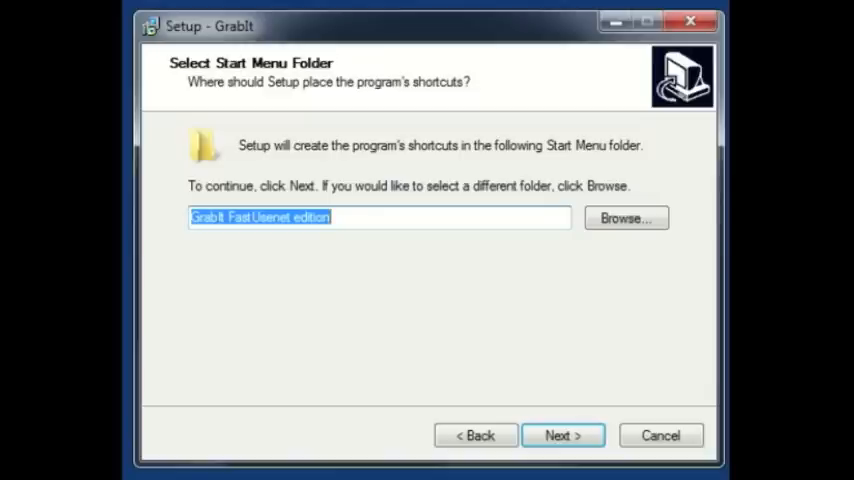
# Keep 'GrabIt FastUsenet edition' as the Start Menu folder name and continue
pyautogui.click(562, 435)
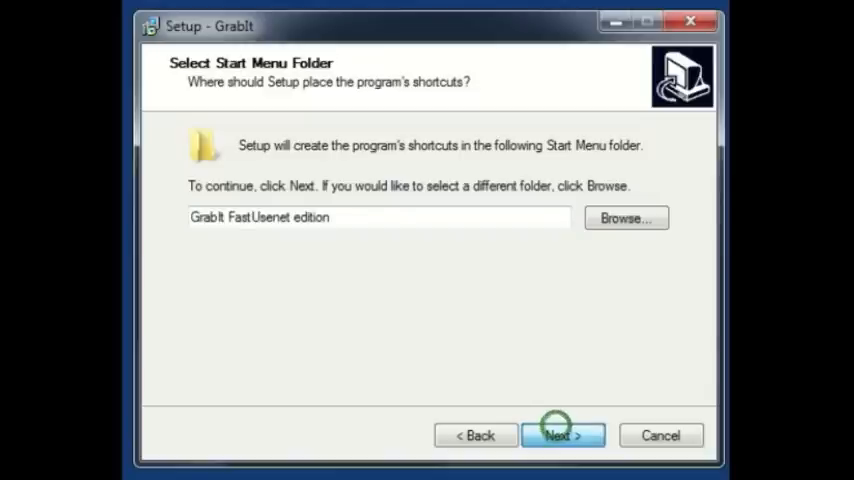
pyautogui.click(562, 435)
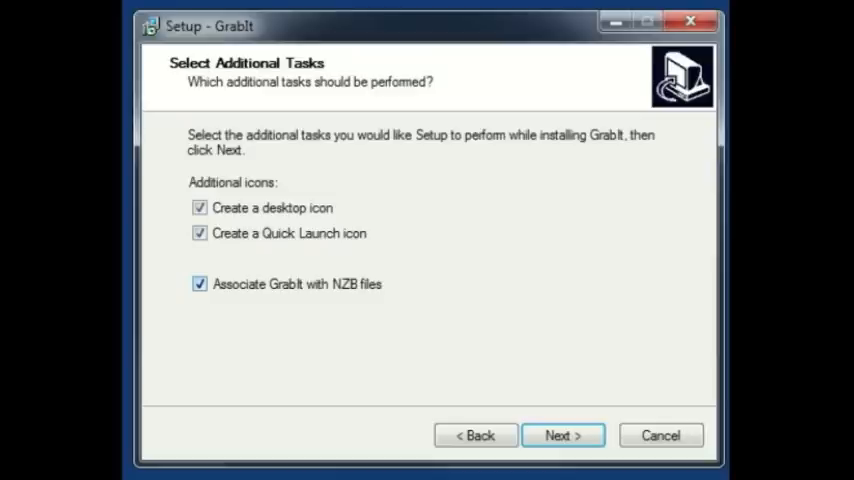
# Keep desktop icon, Quick Launch icon and NZB association checked, and continue
pyautogui.click(199, 283)
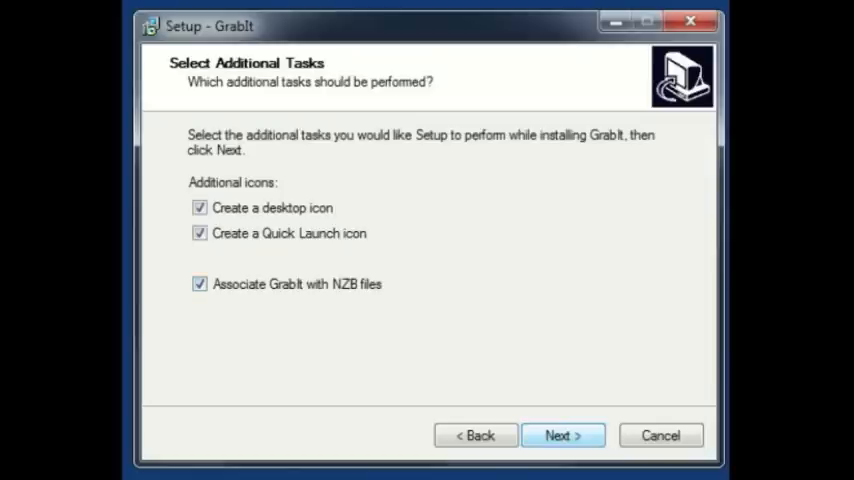
pyautogui.click(562, 435)
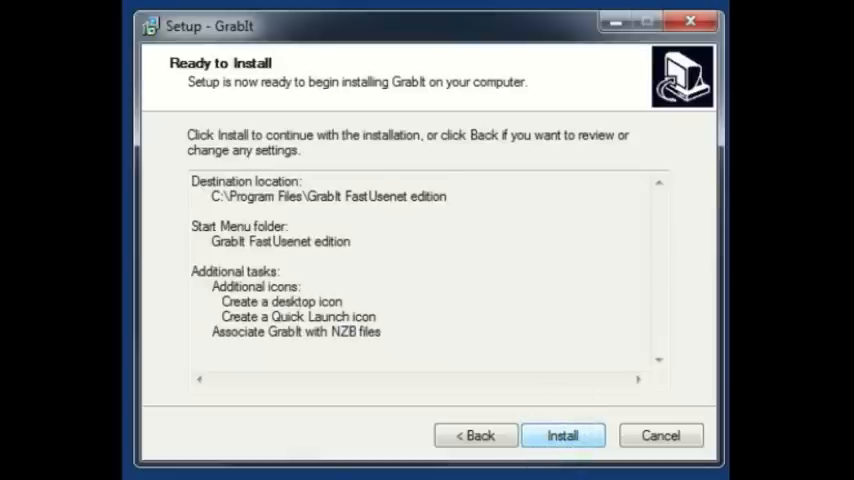
# Start the installation from the Ready to Install summary page
pyautogui.click(562, 435)
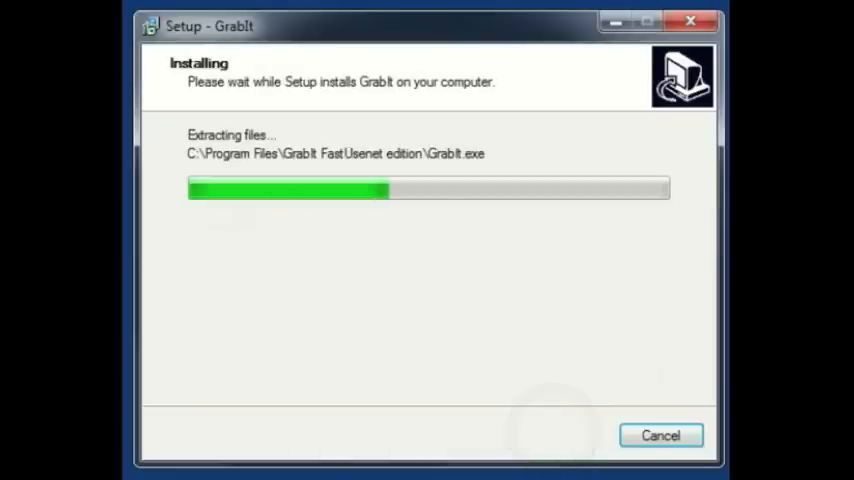